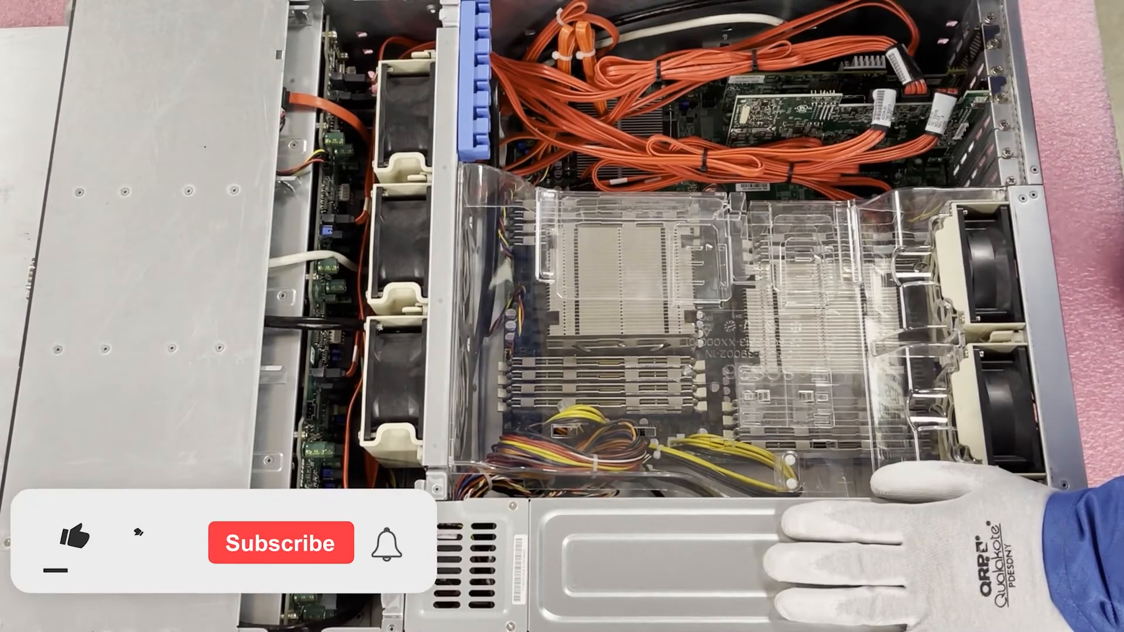
left_click(71, 542)
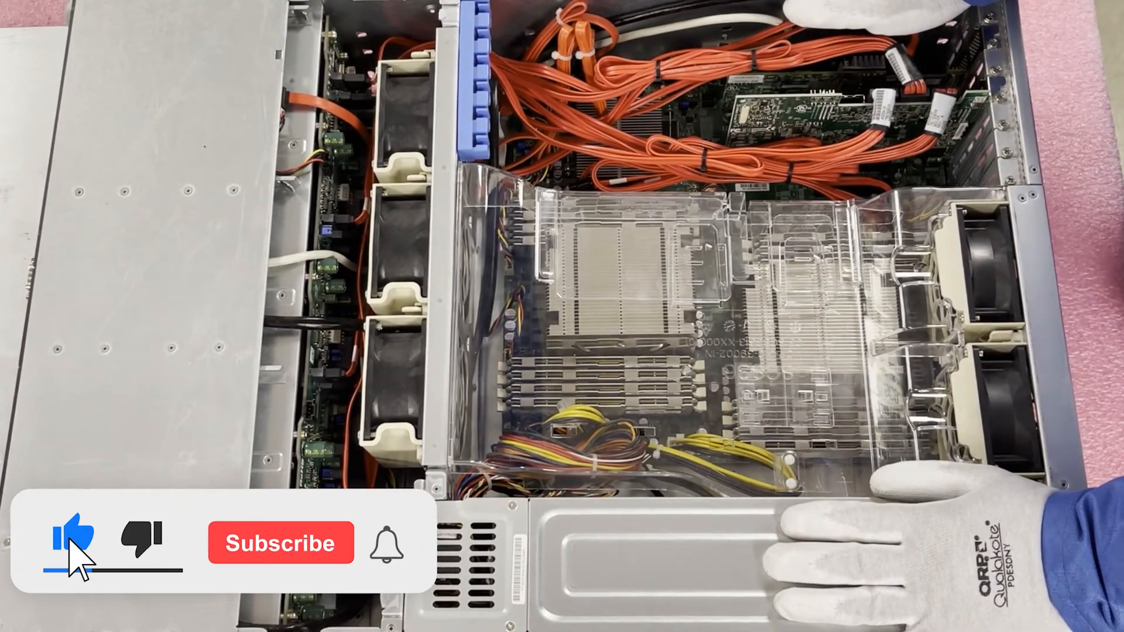
left_click(281, 542)
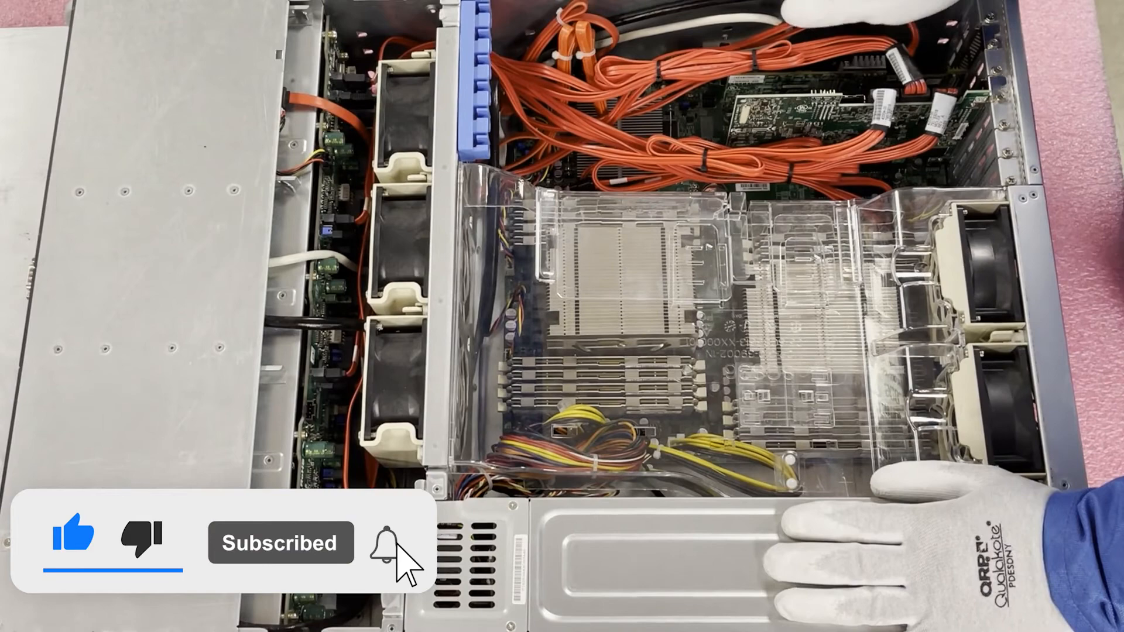
left_click(385, 542)
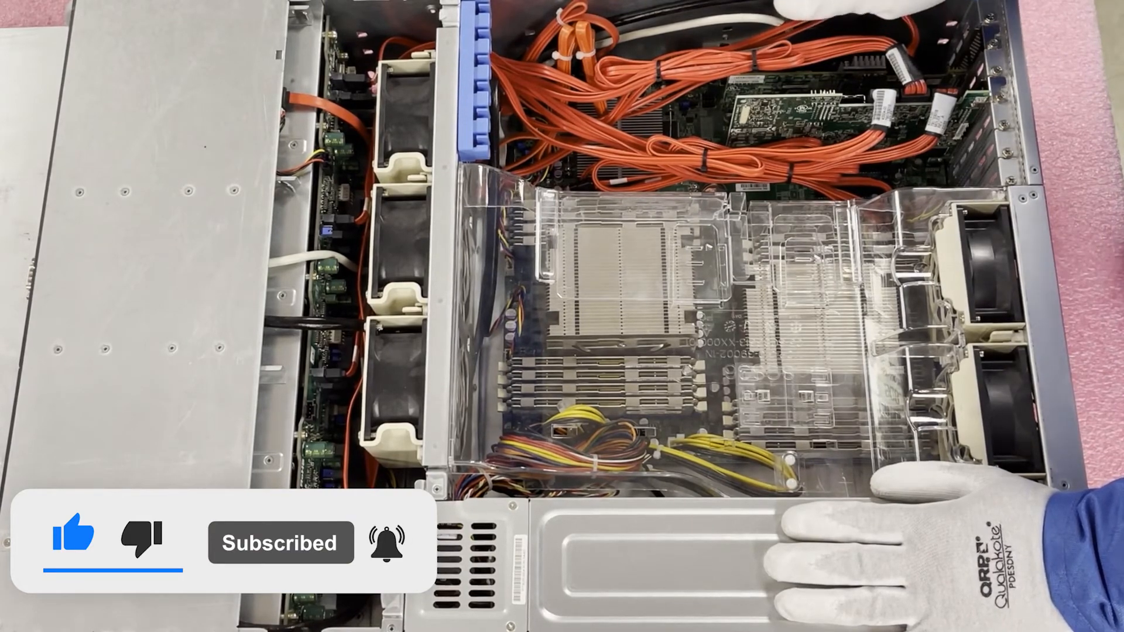